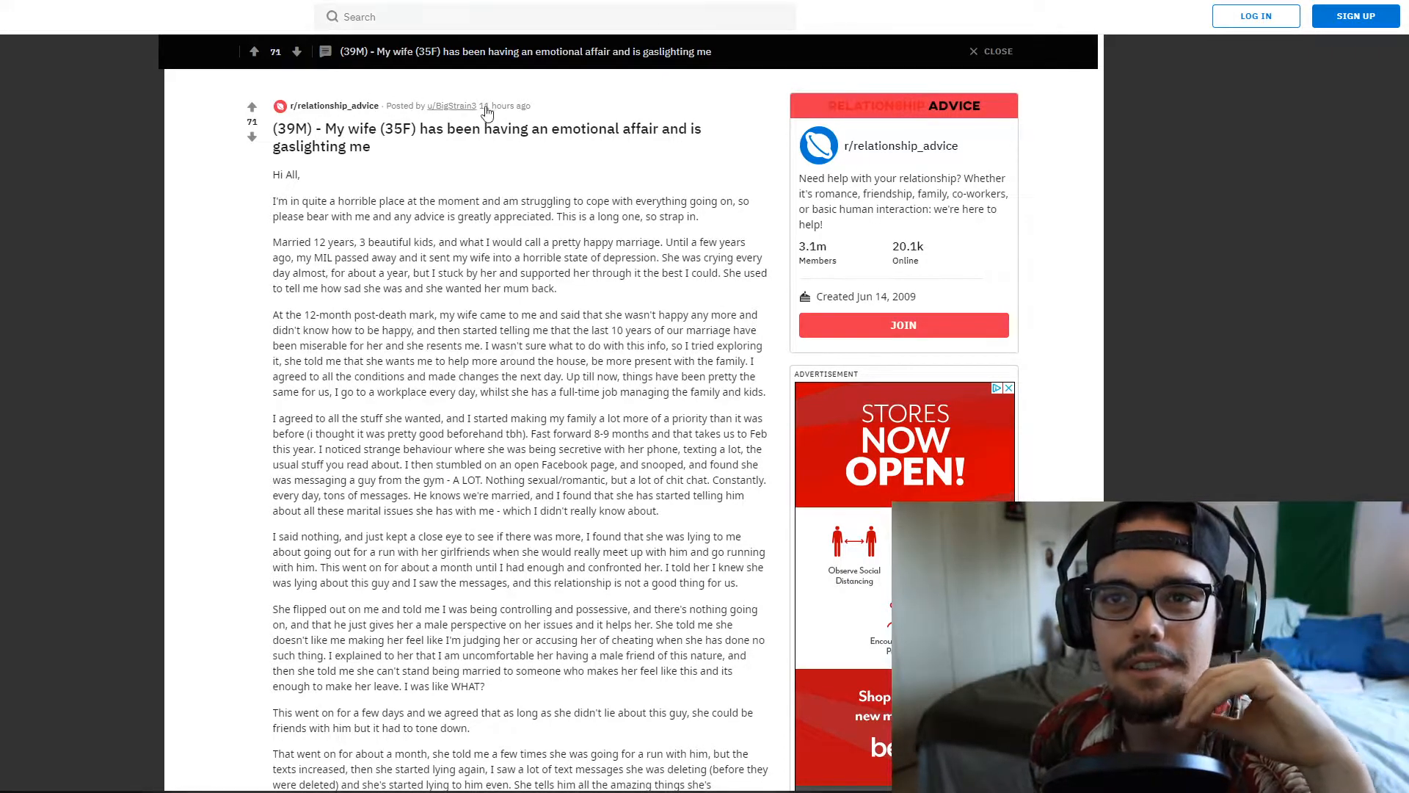
mouse_move(299, 203)
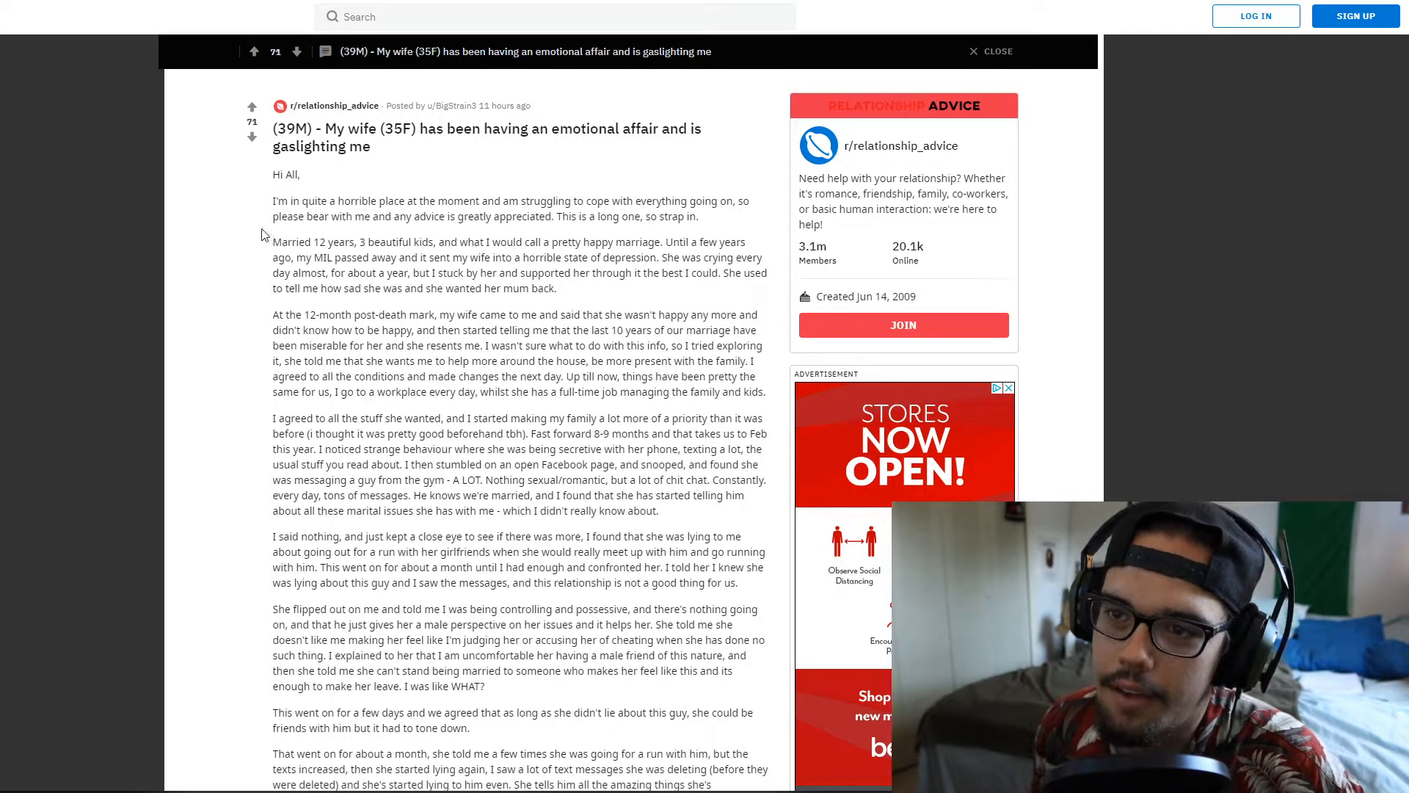
- Highlight the gym-guy messaging lines, then scroll to the late-night texting and lying paragraph
drag(640, 464, 512, 480)
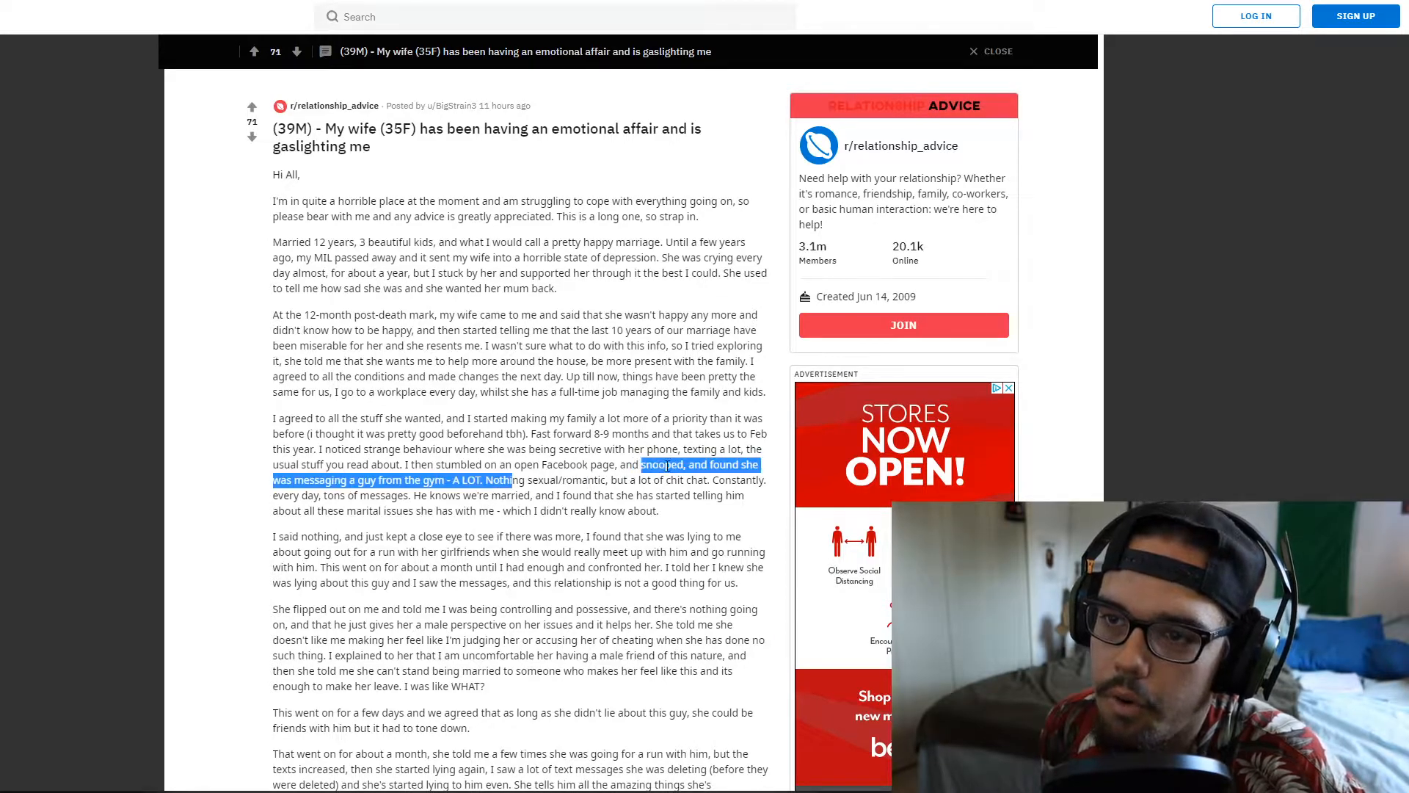
drag(643, 464, 638, 494)
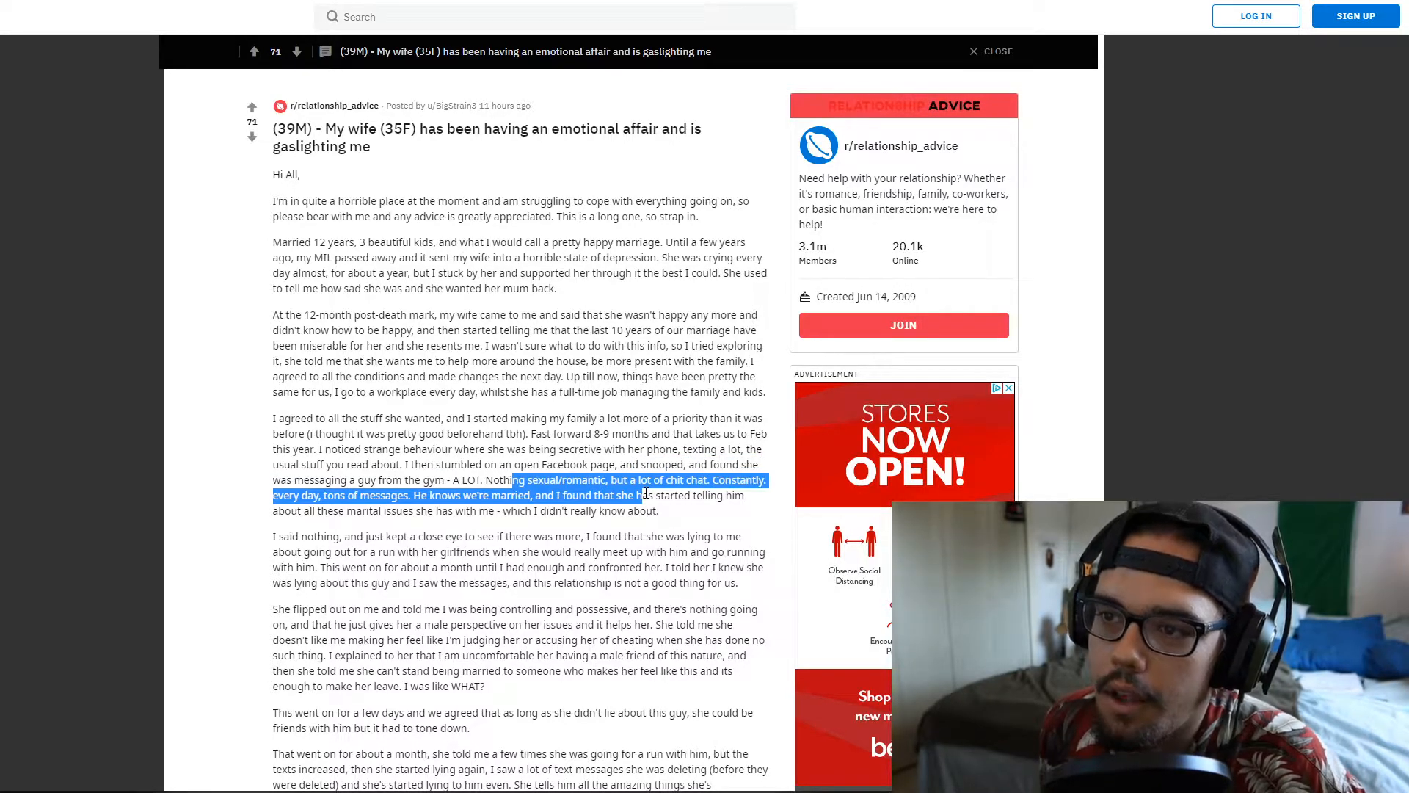
click(697, 486)
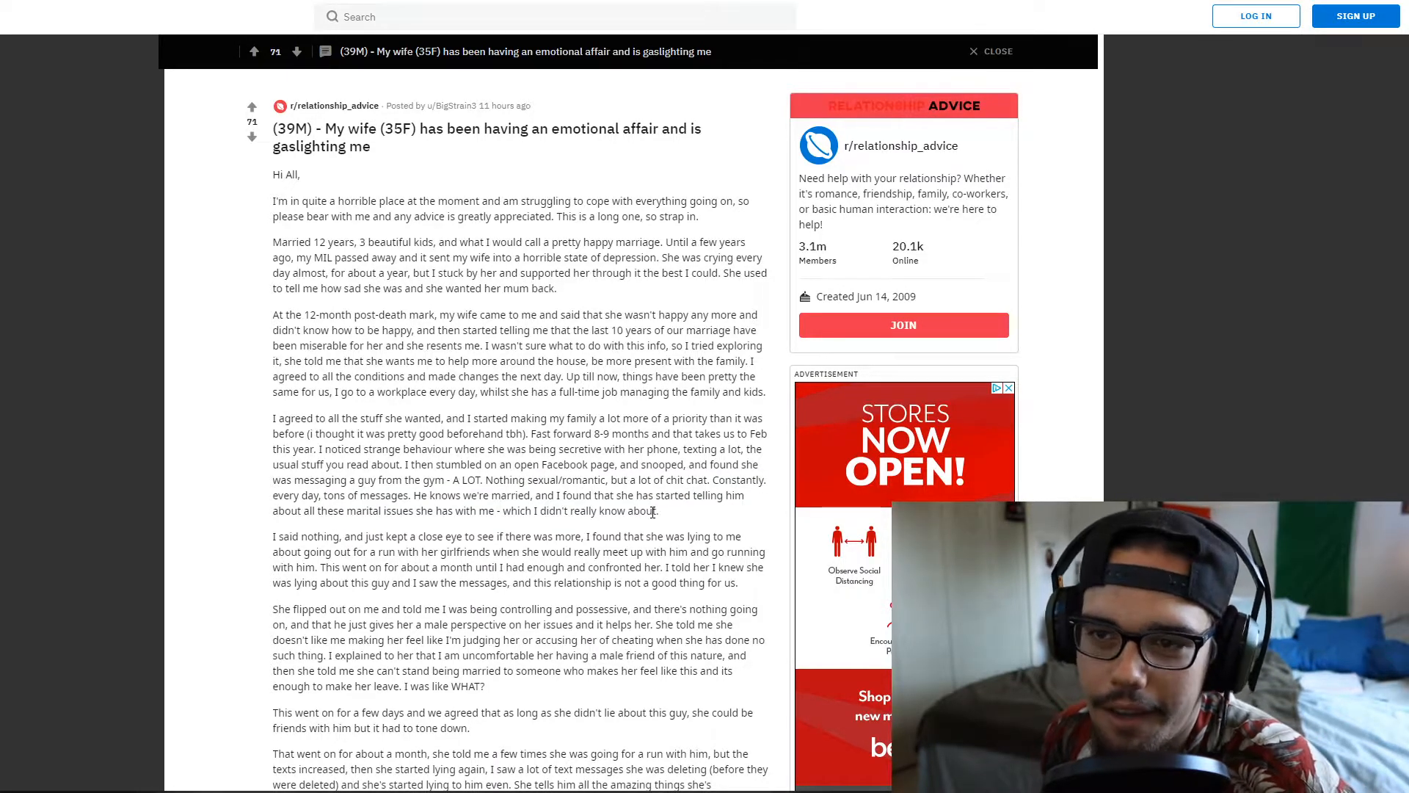
double_click(434, 511)
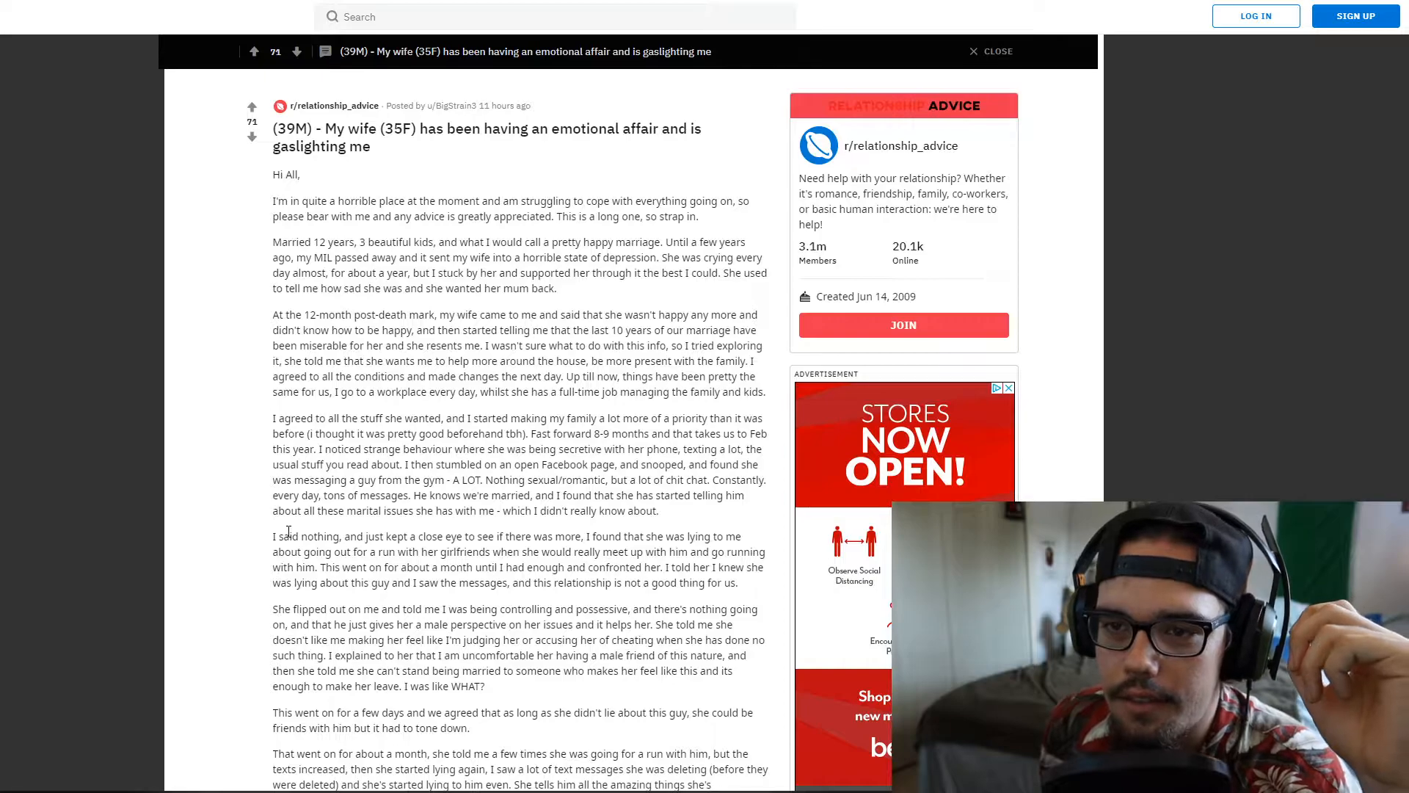
scroll(down, 3)
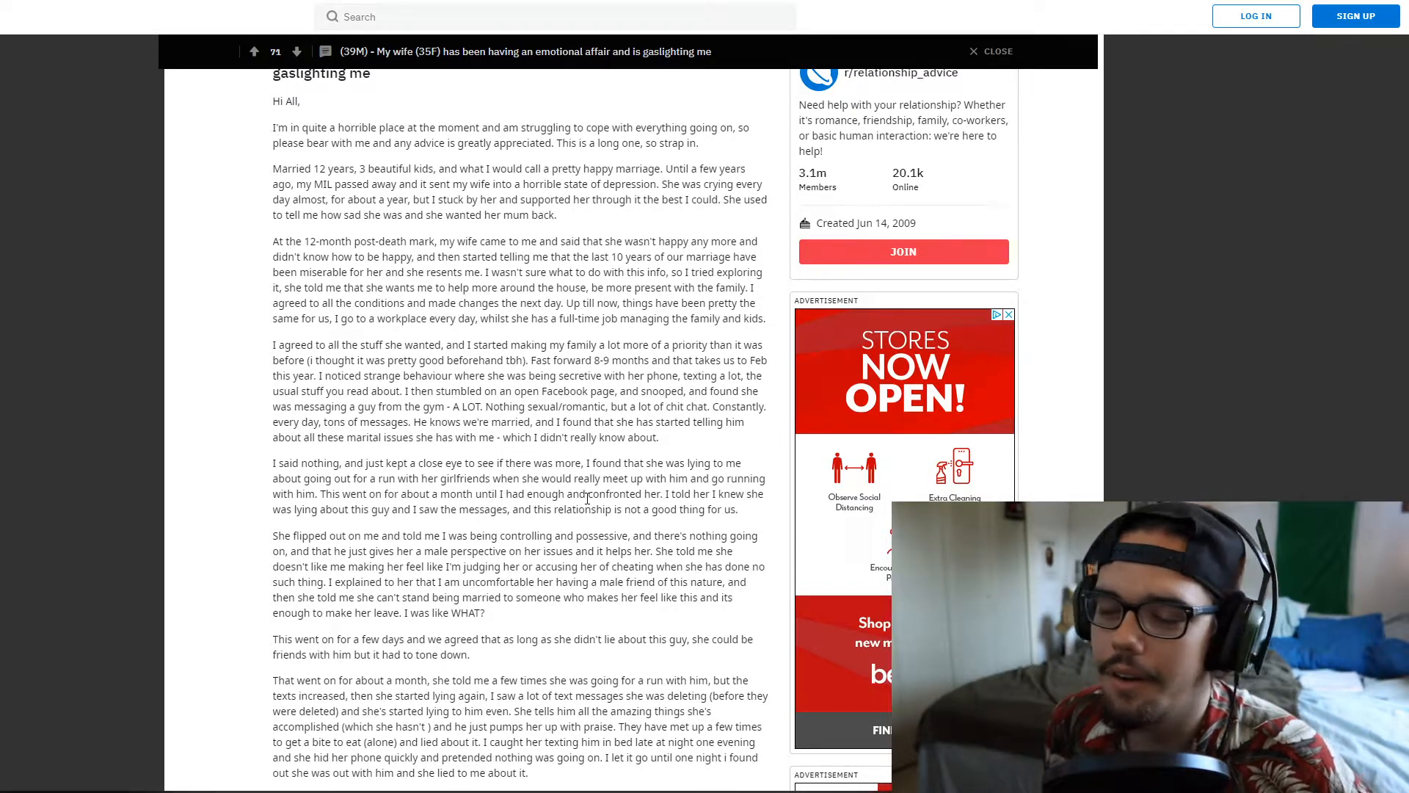
- Highlight the confrontation sentences, then scroll to 'I confronted her again' and the hotel
double_click(594, 494)
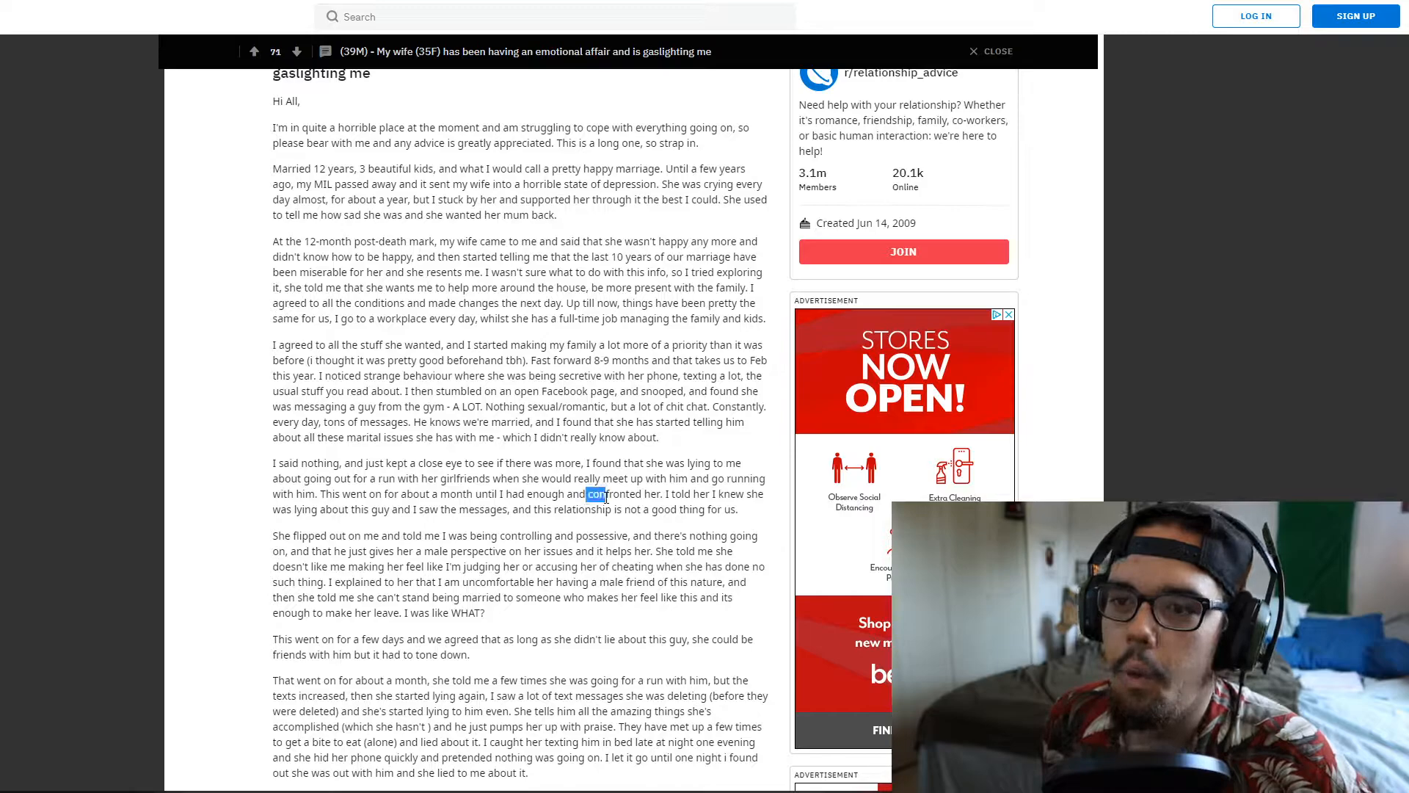
drag(585, 493, 714, 493)
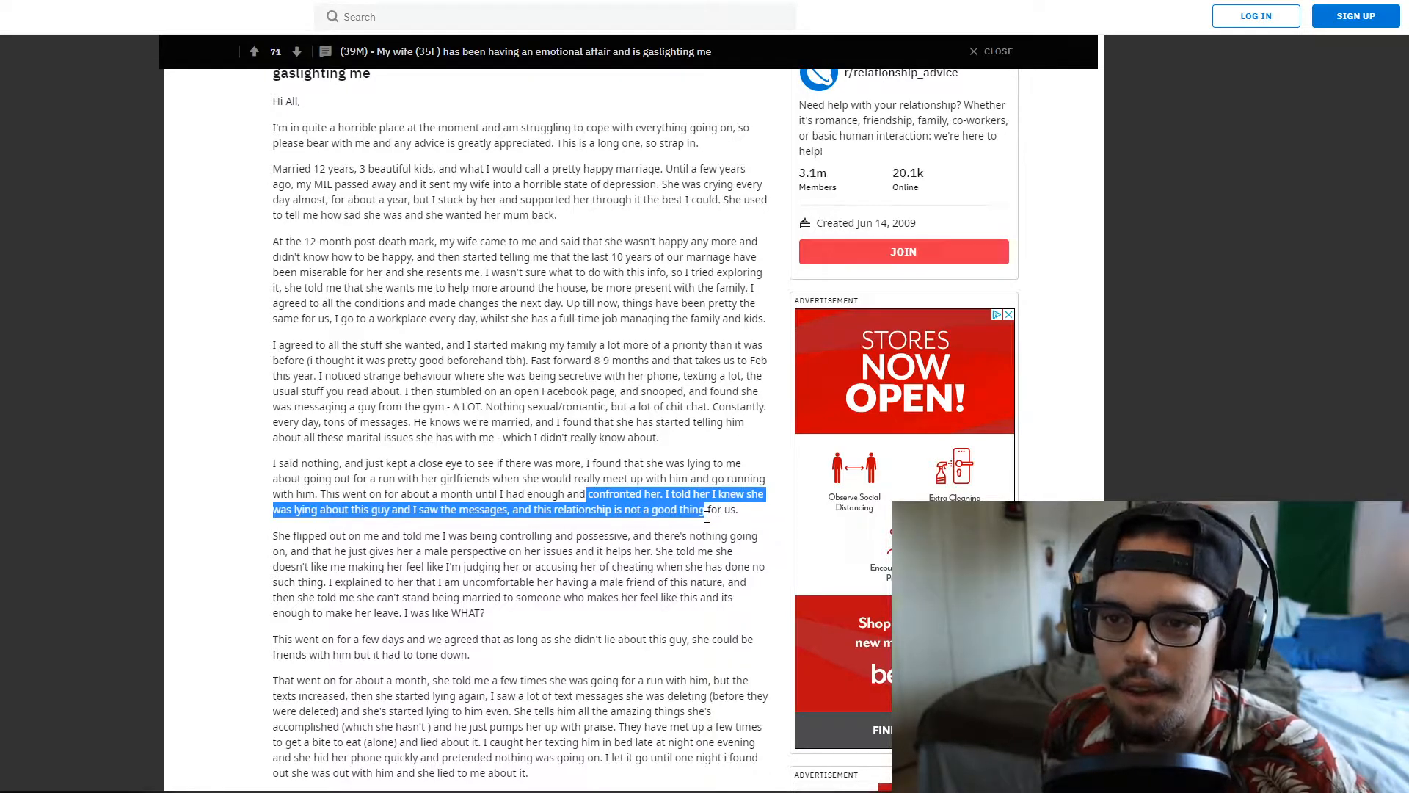
mouse_move(707, 517)
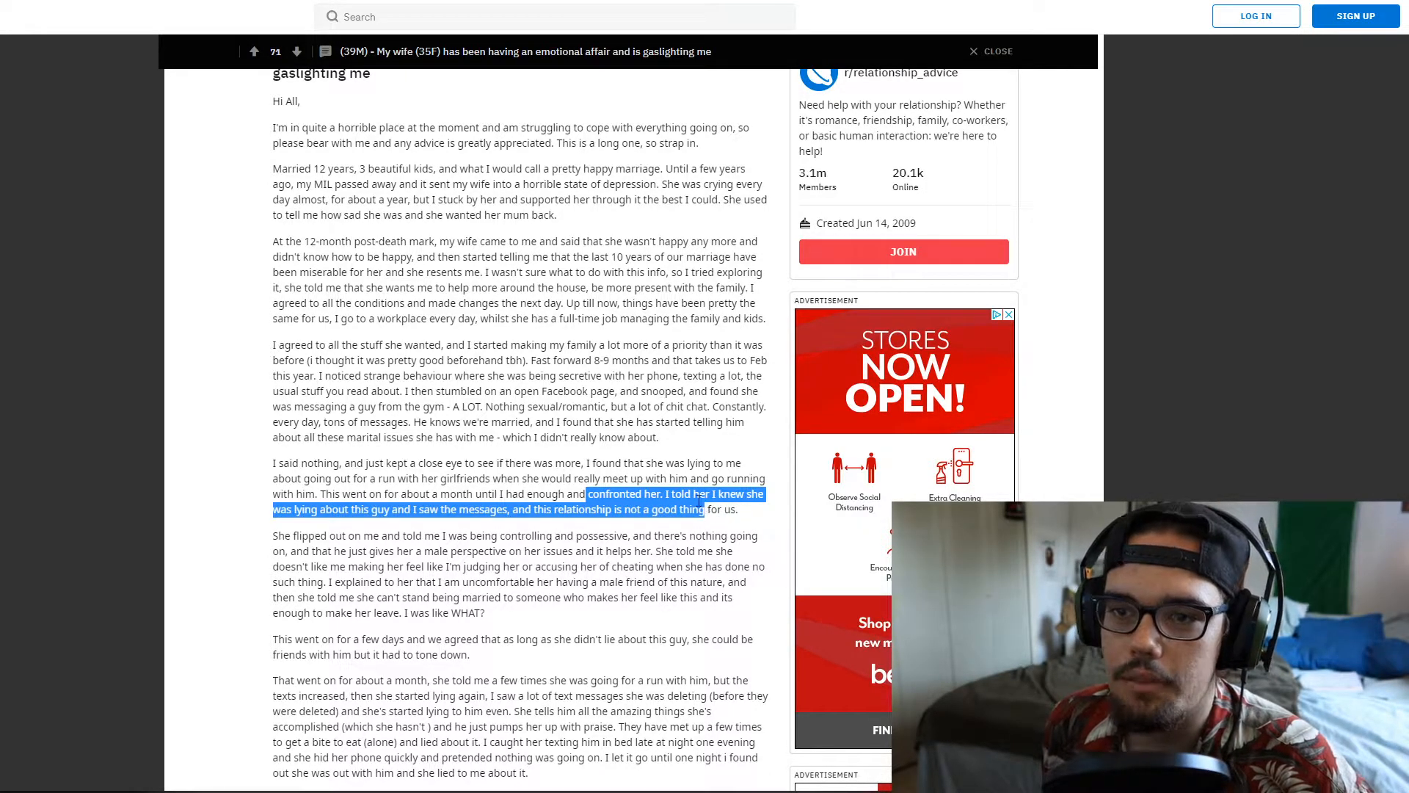
click(429, 528)
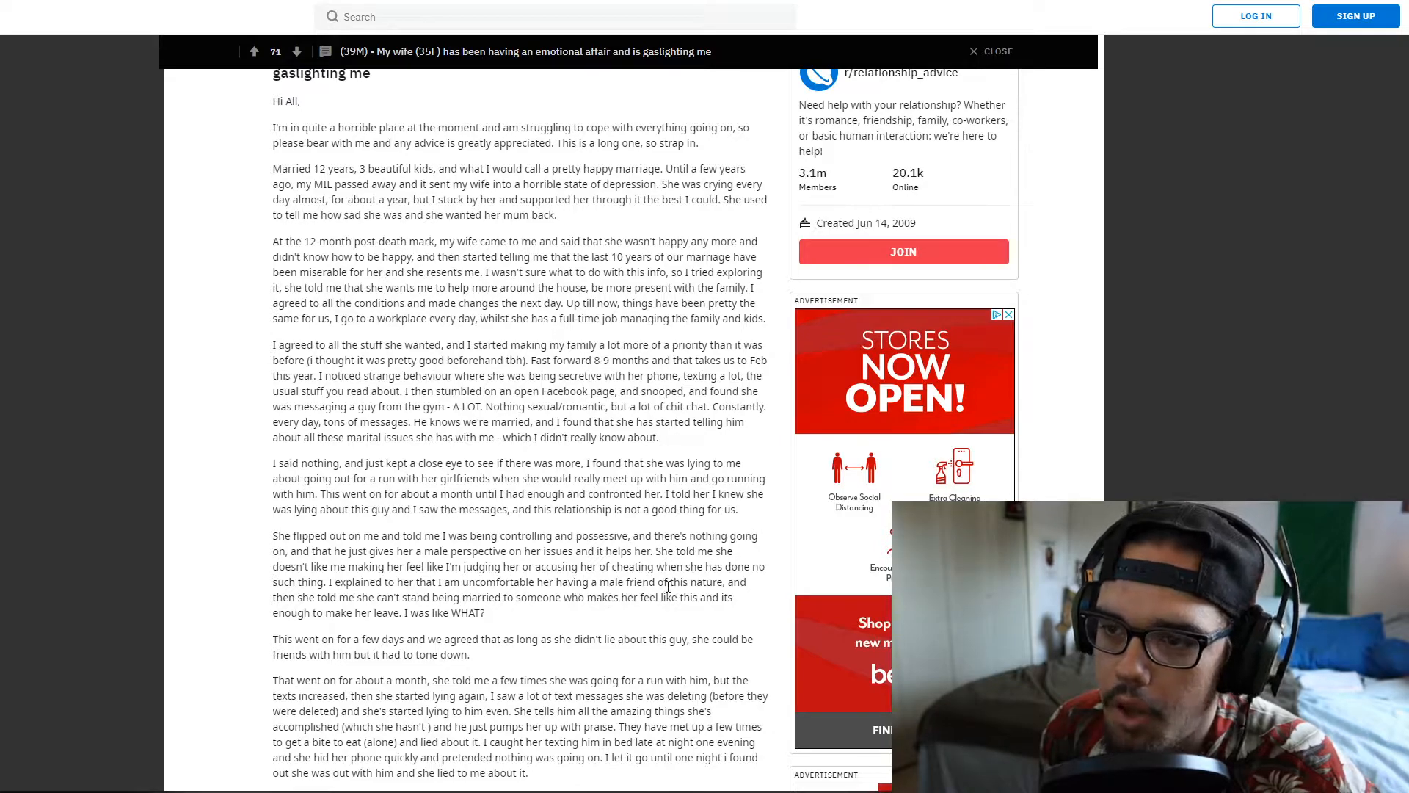
mouse_move(292, 649)
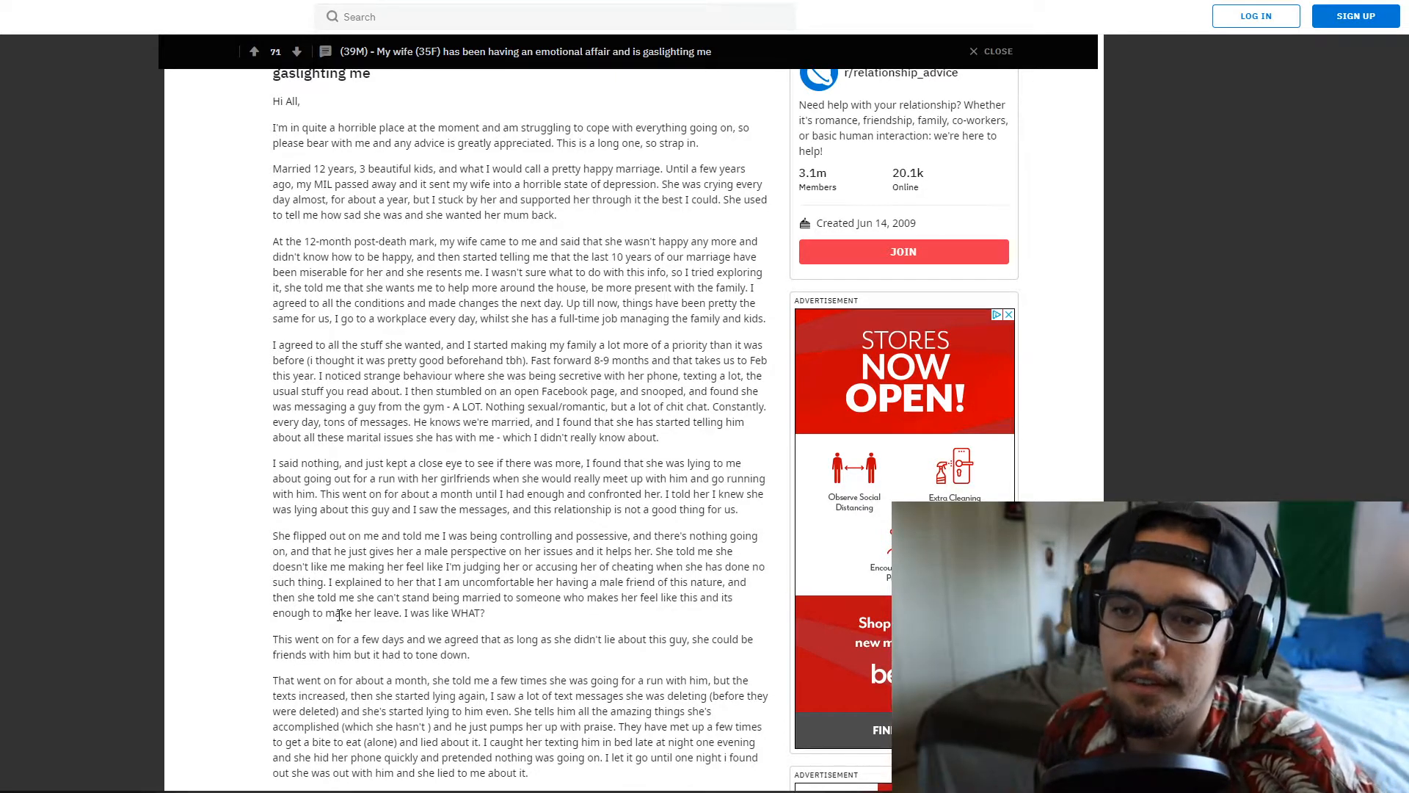
scroll(down, 3)
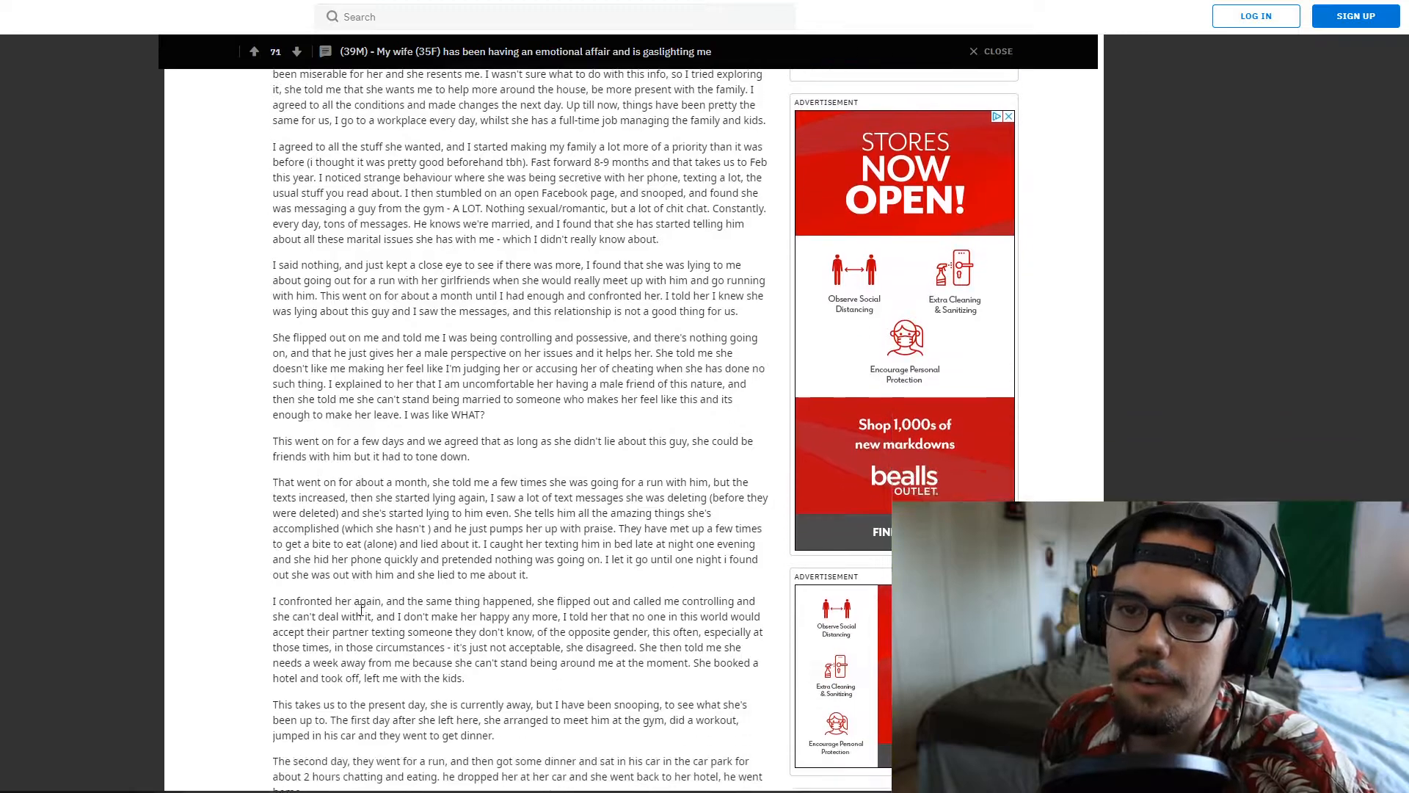
scroll(down, 3)
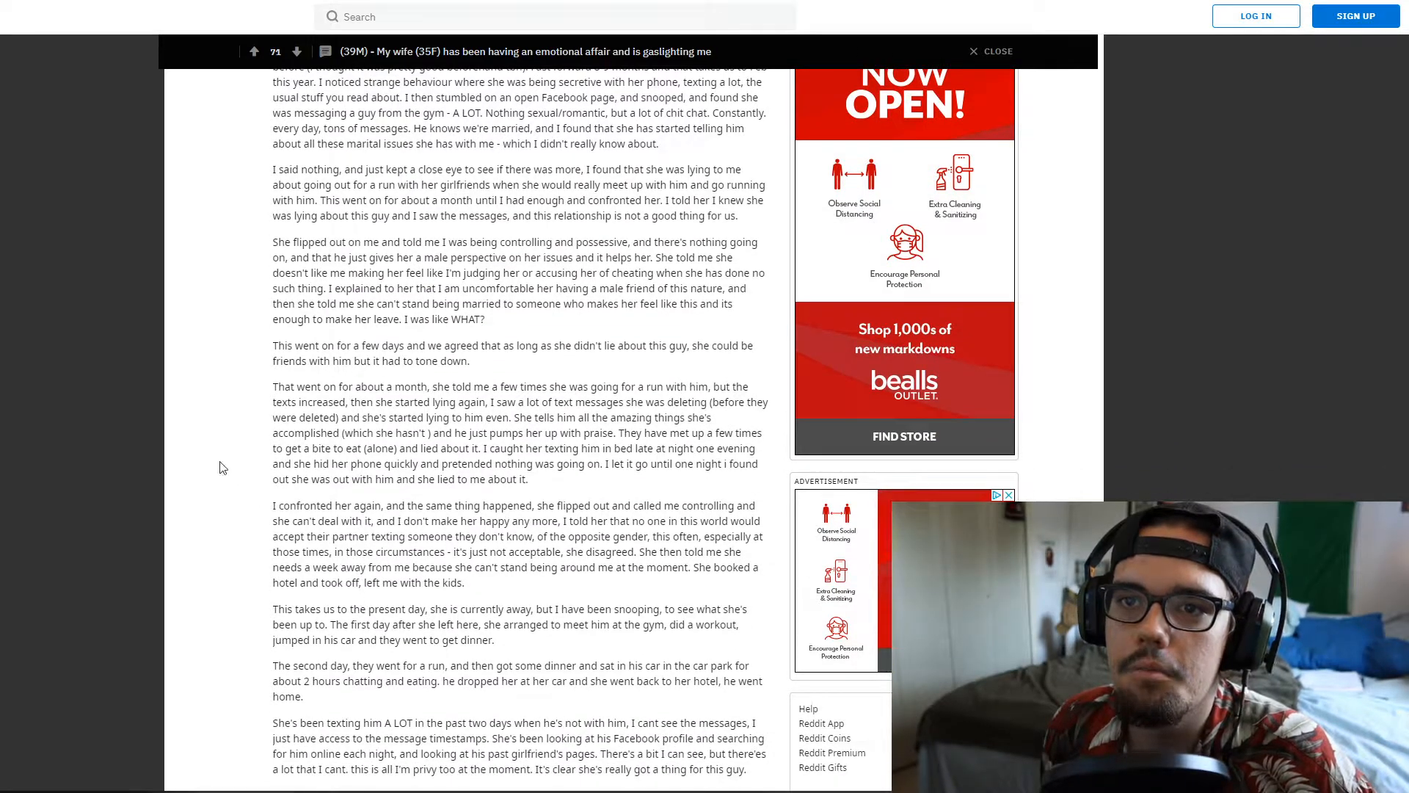
mouse_move(264, 475)
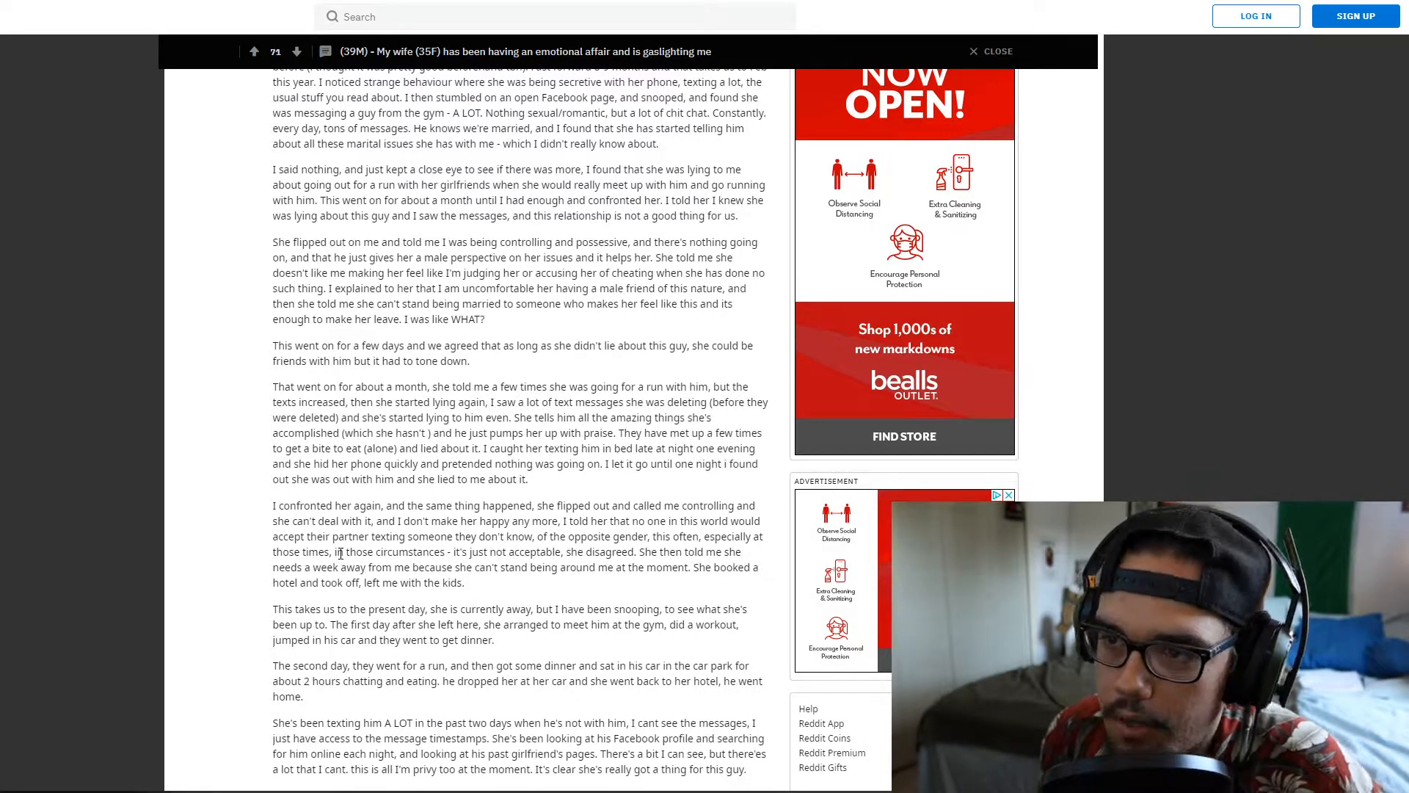
- Scroll to the paragraph beginning 'I now feel that all the stuff she made up'
scroll(down, 3)
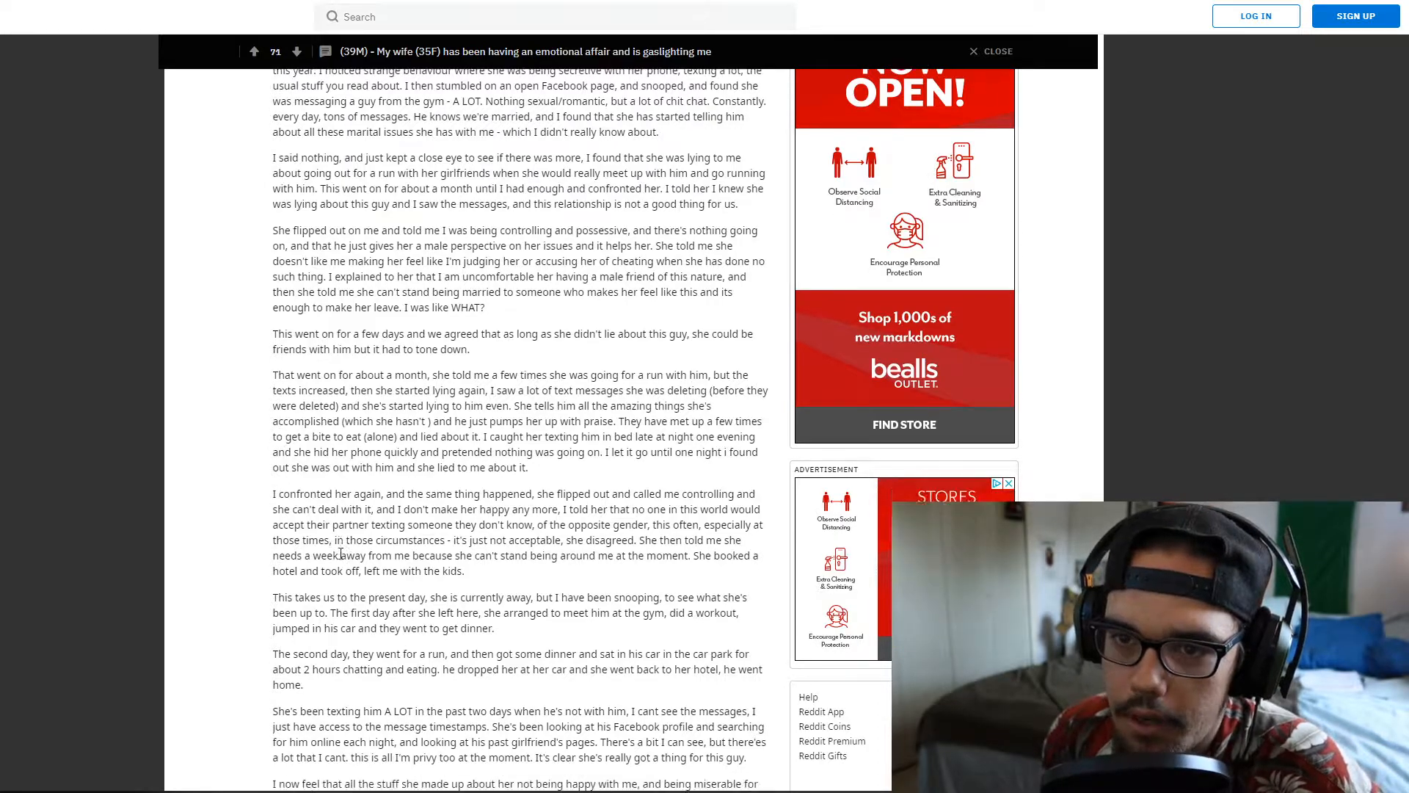
scroll(down, 3)
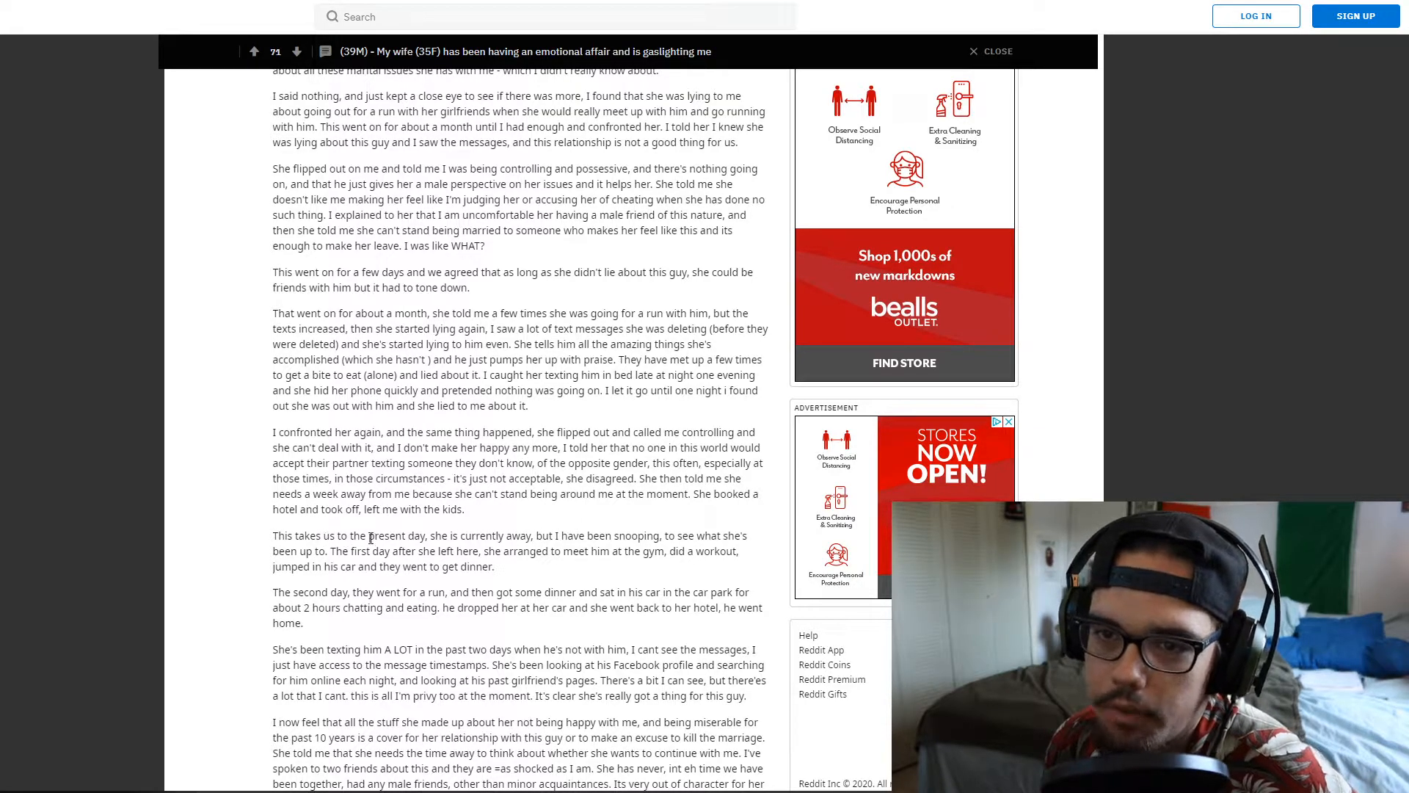
- Scroll past the closing question and ultimatum to the 107 comments bar and sign-up box
scroll(down, 3)
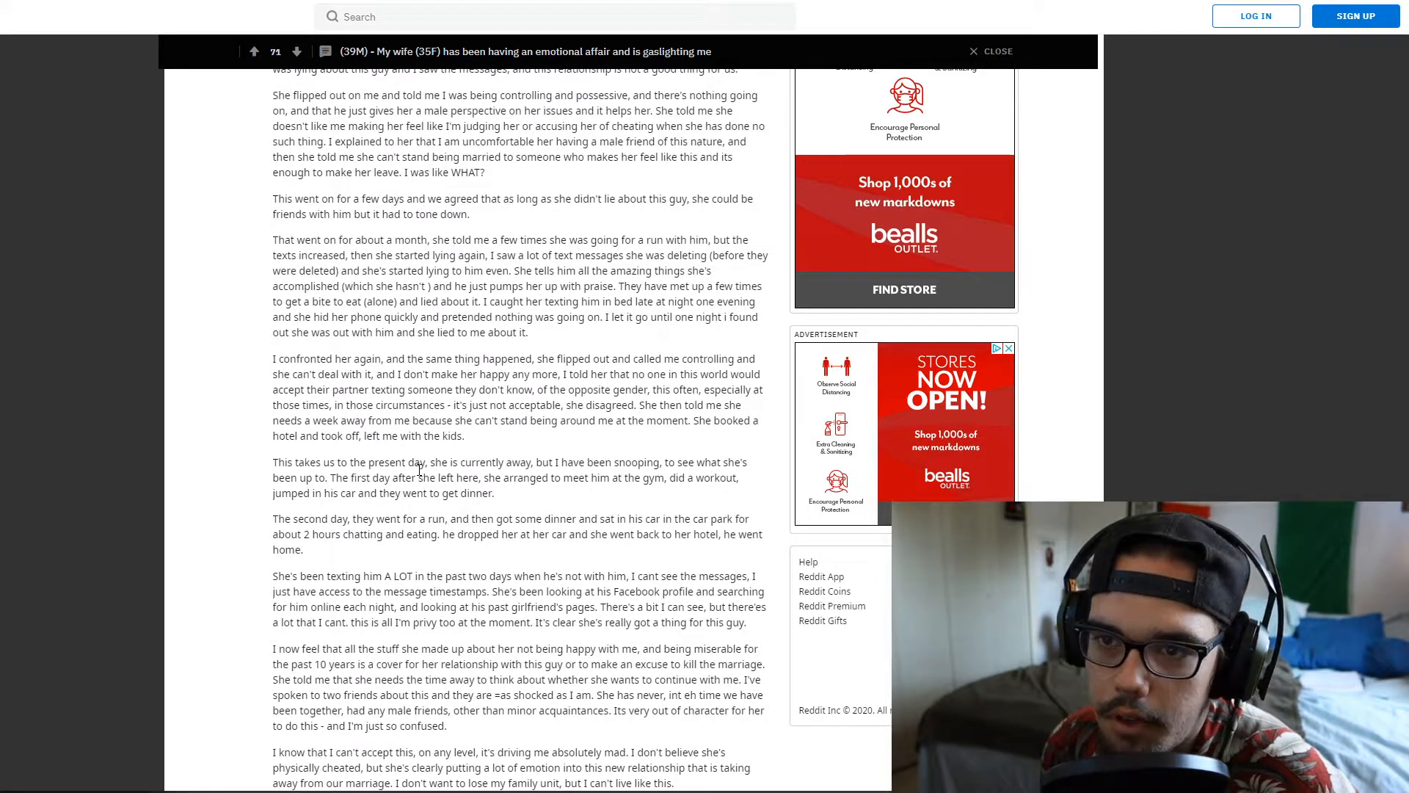
scroll(down, 3)
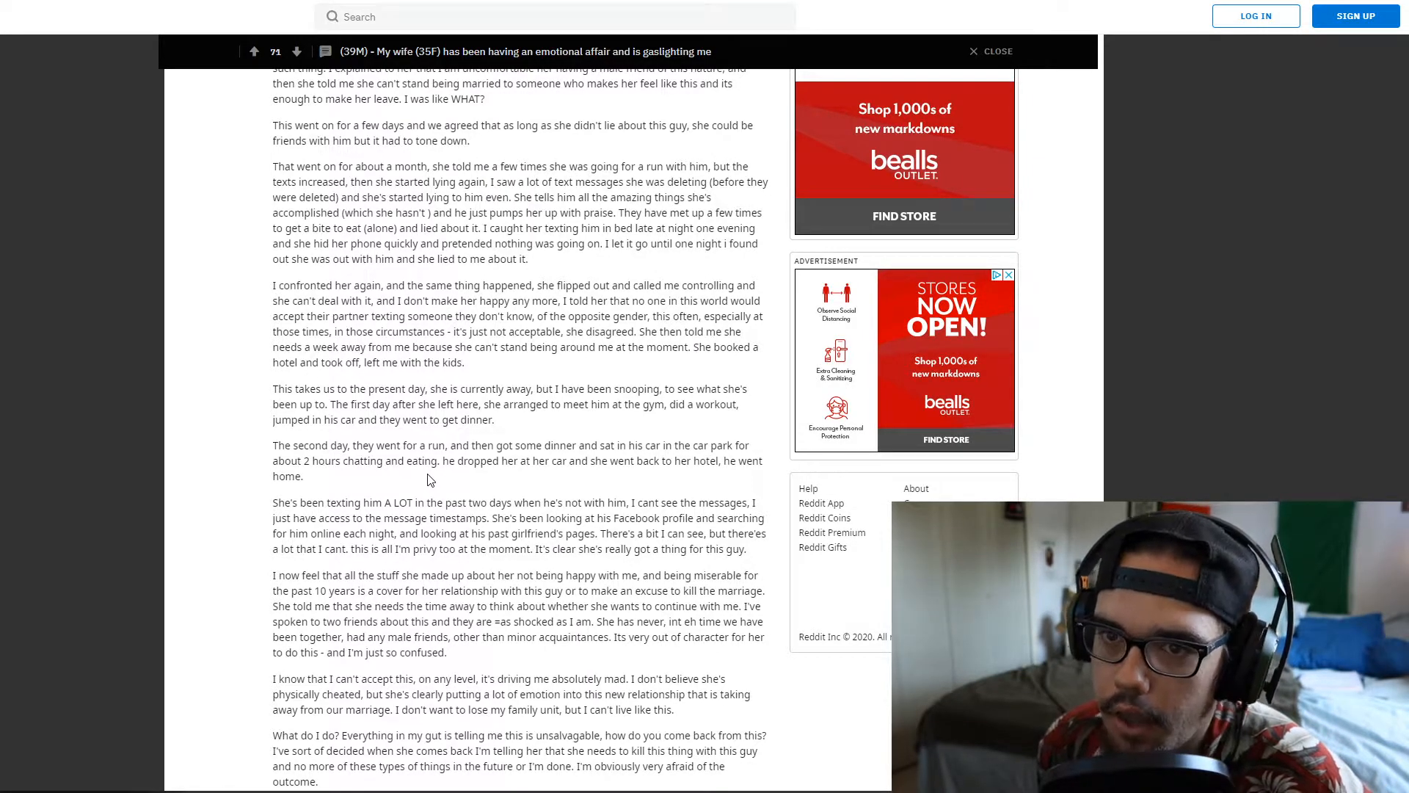
scroll(down, 3)
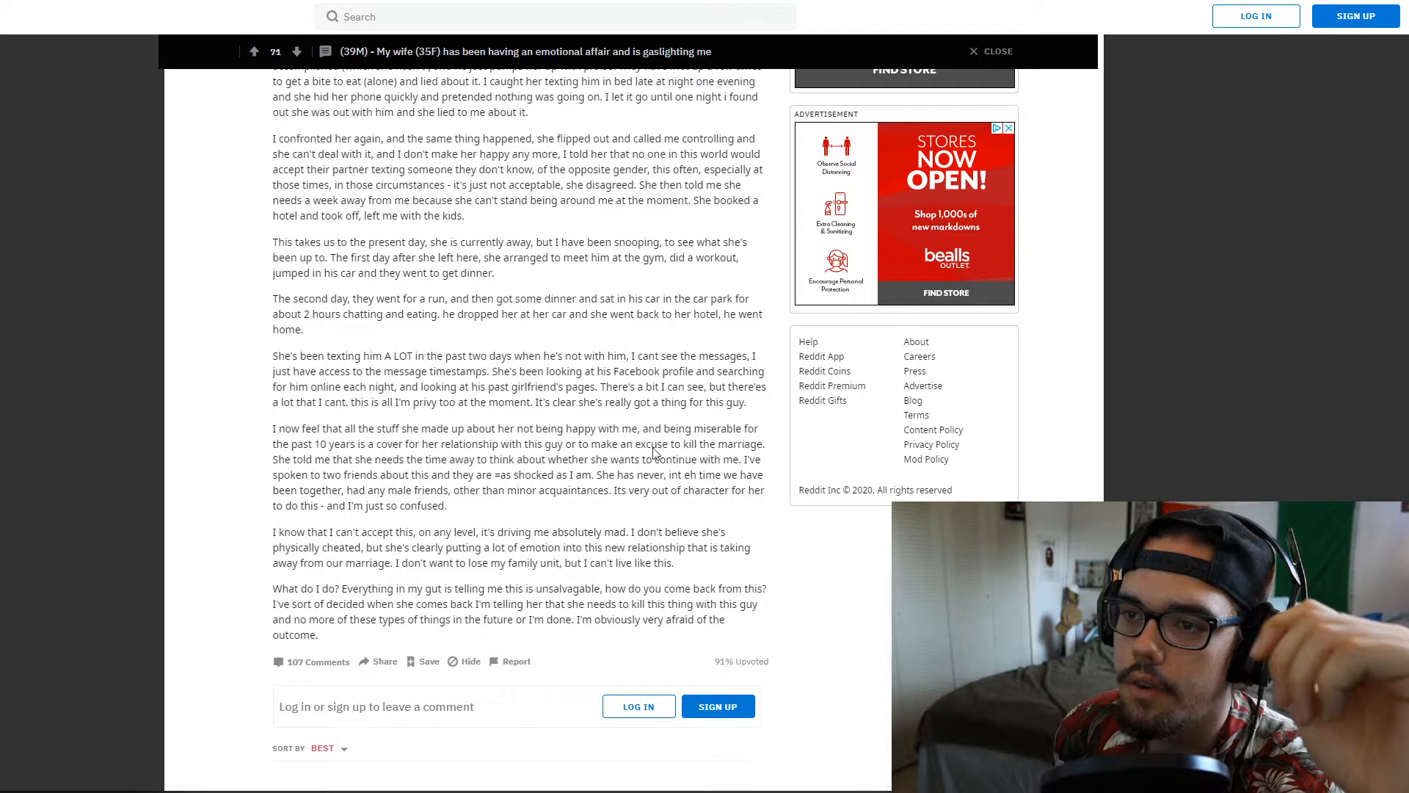
drag(669, 475, 723, 475)
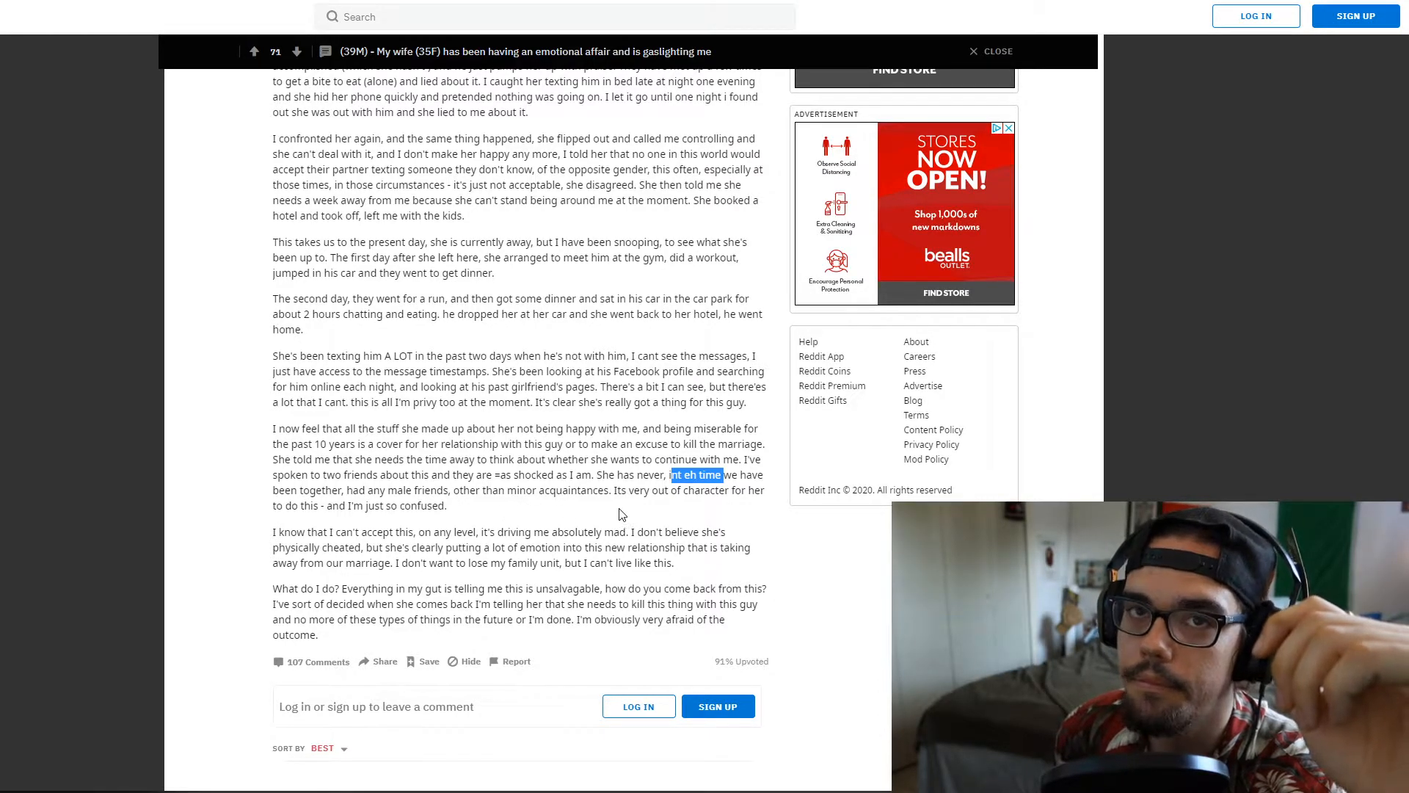
mouse_move(624, 513)
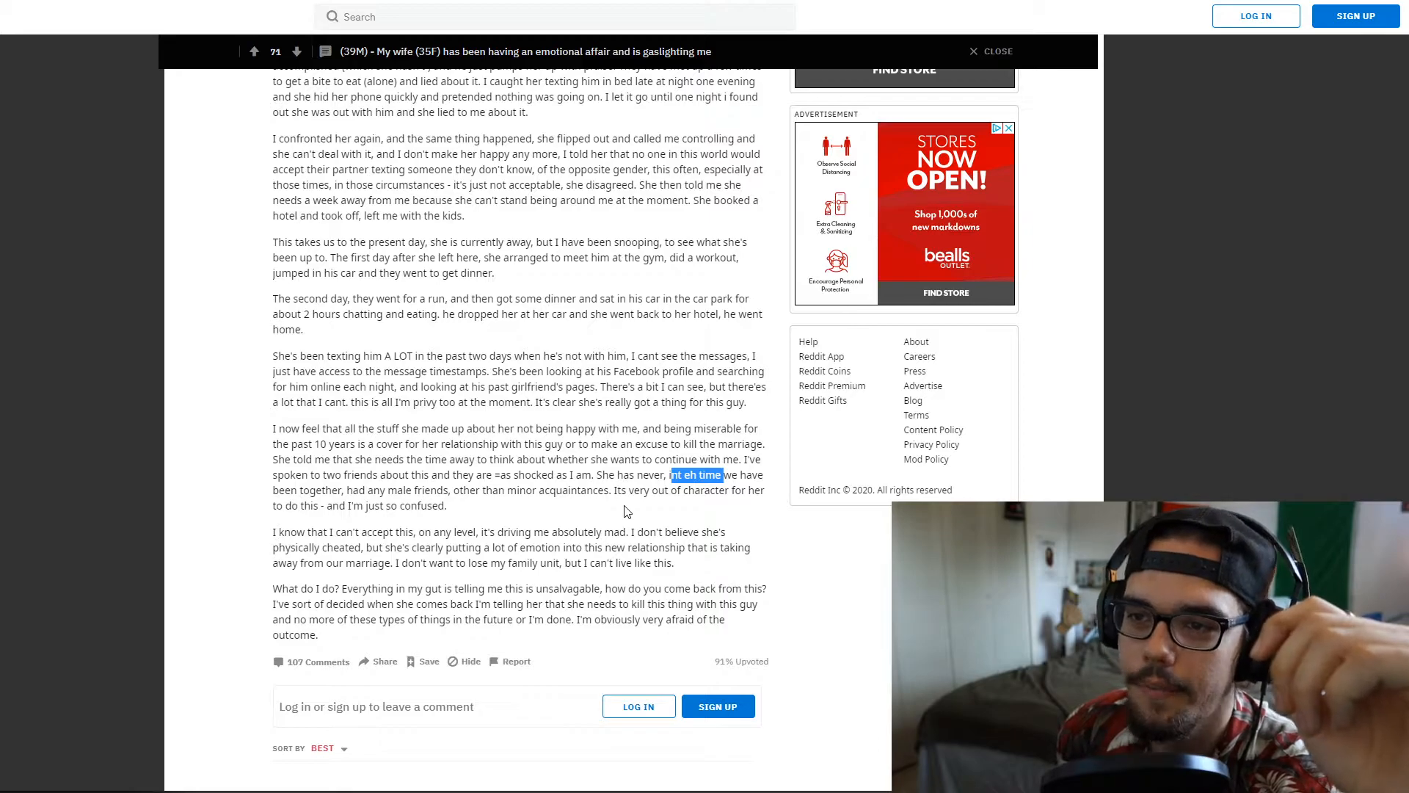
scroll(down, 3)
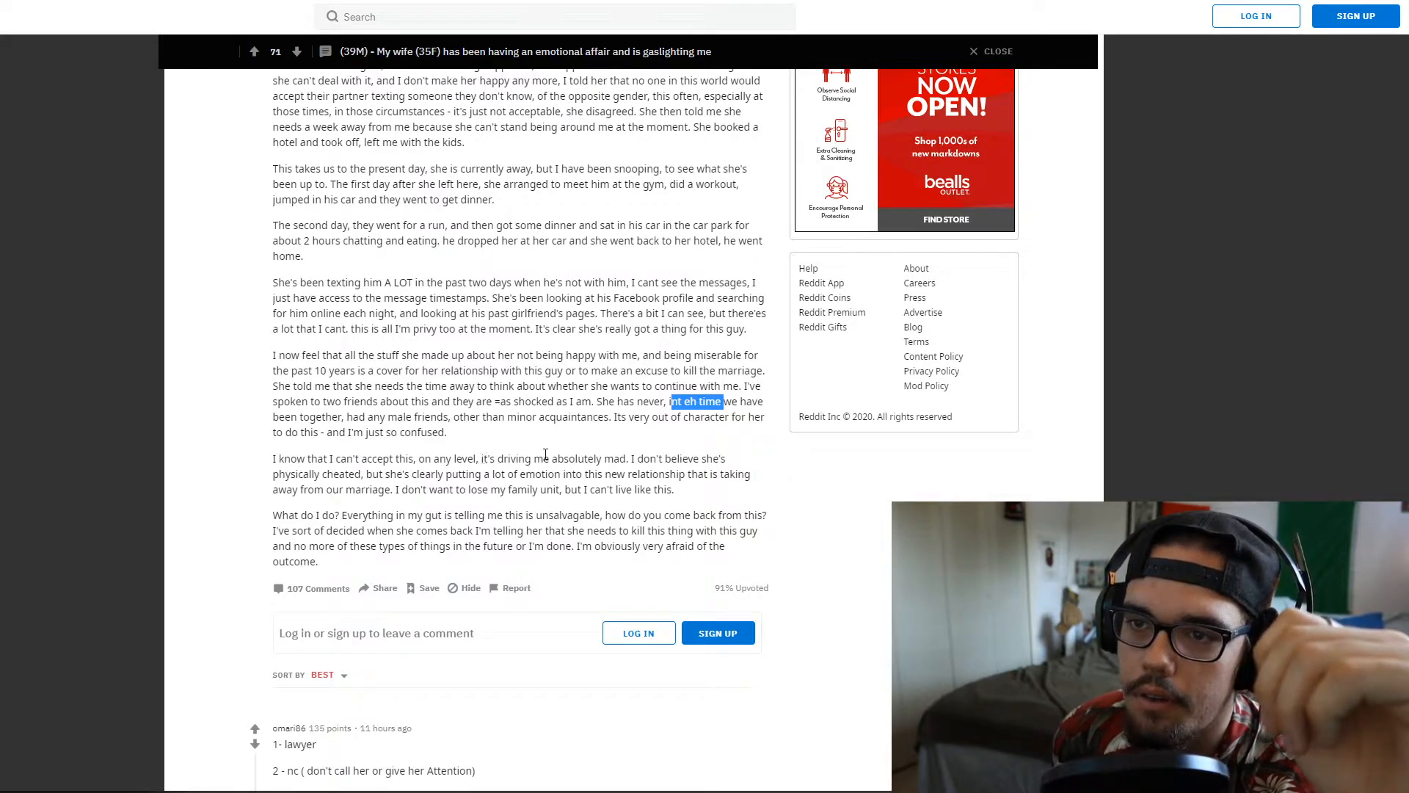
mouse_move(746, 462)
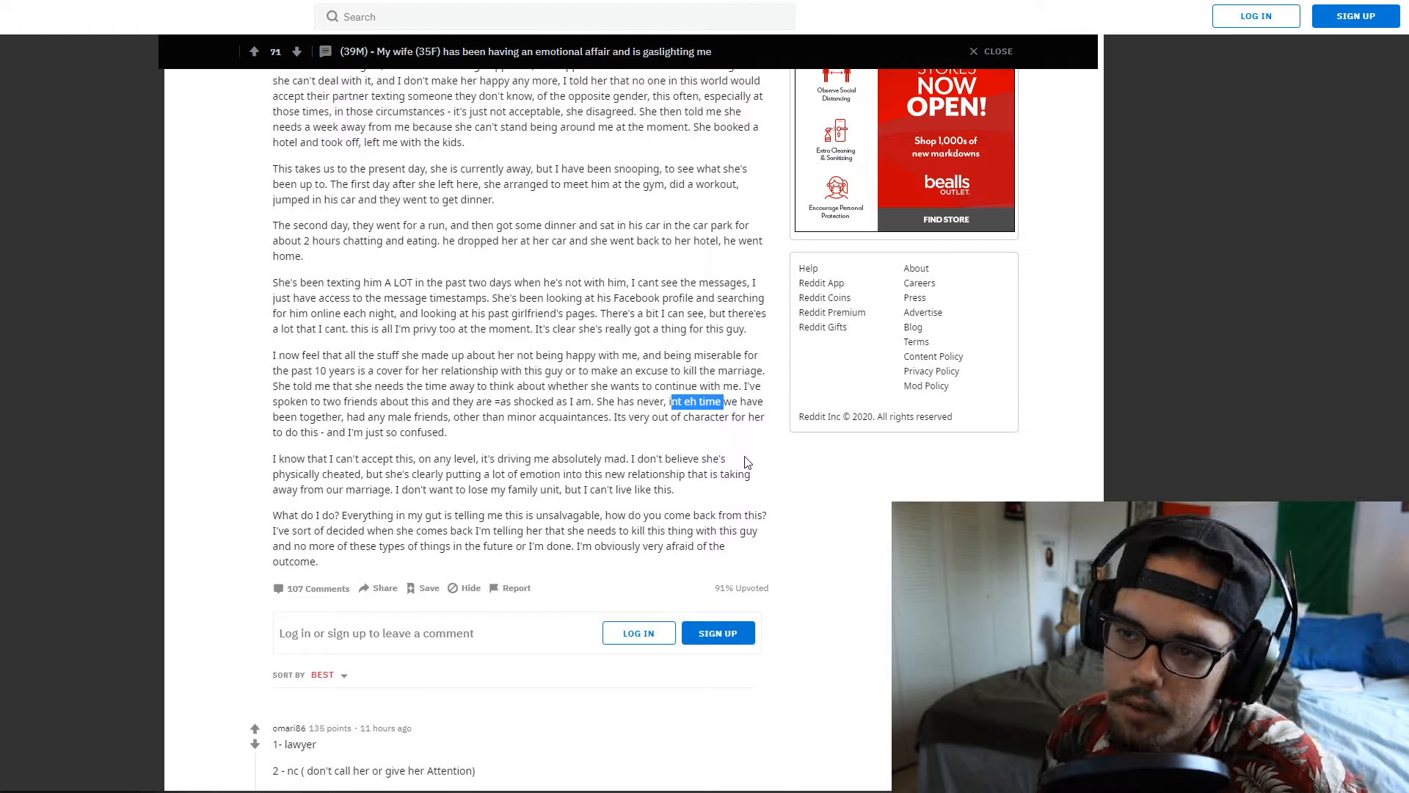
scroll(down, 3)
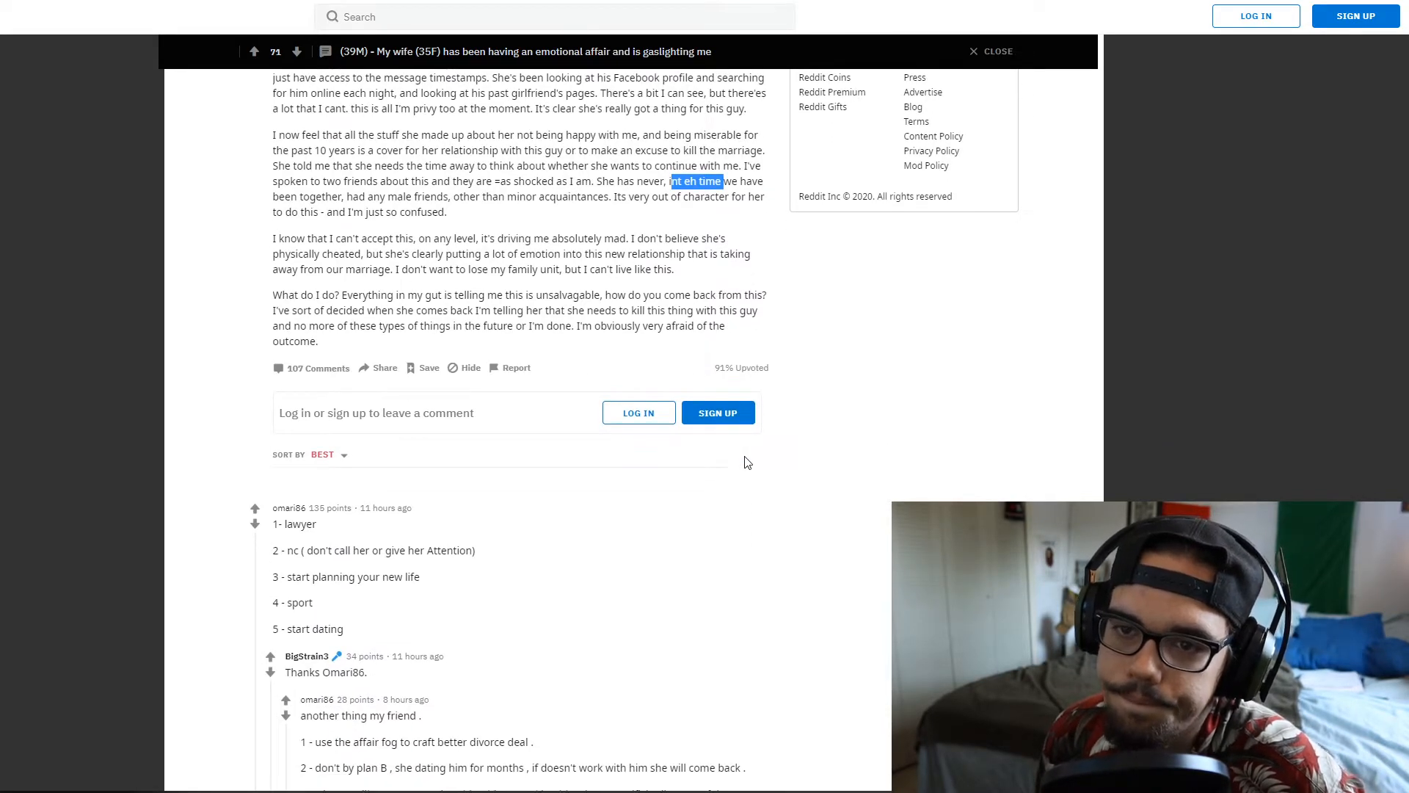
scroll(down, 3)
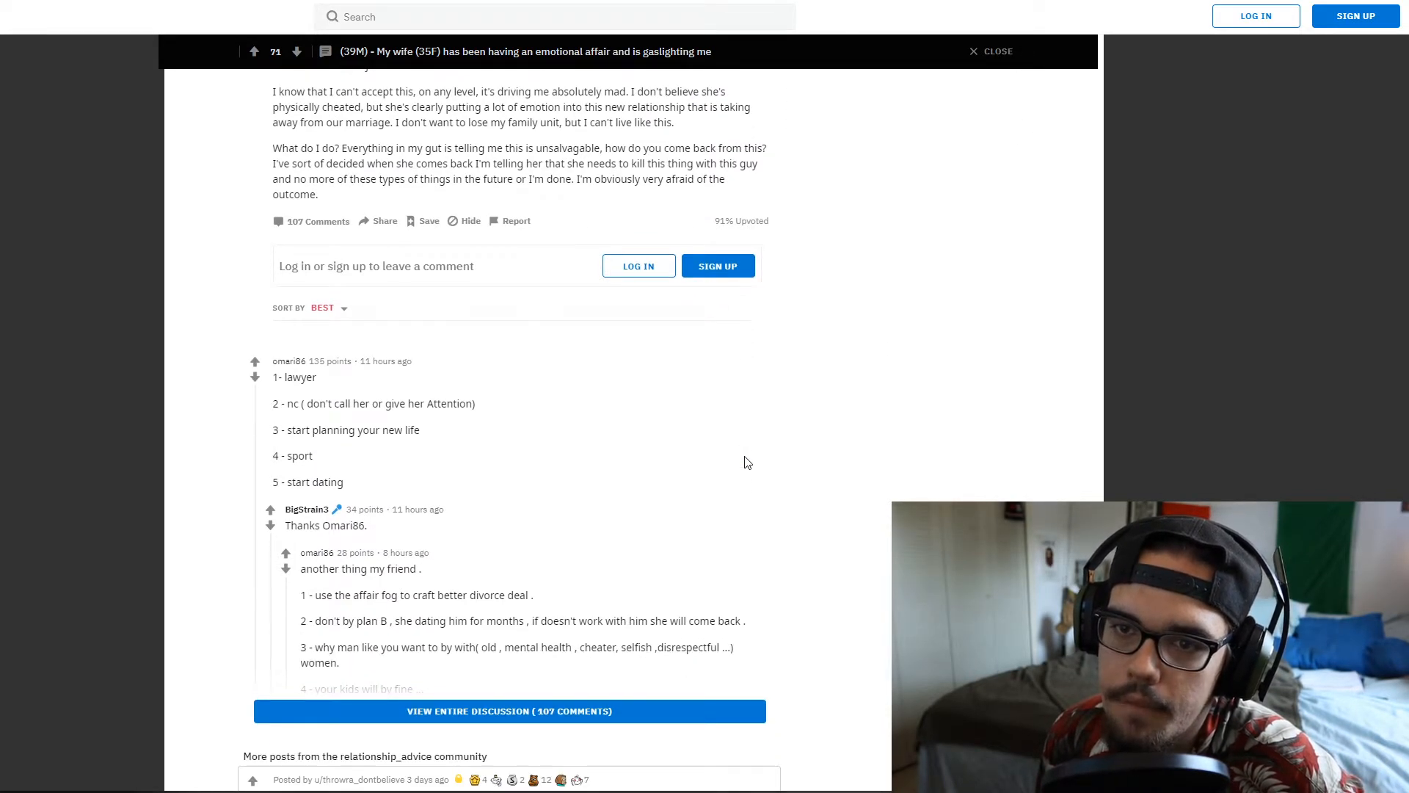
scroll(down, 3)
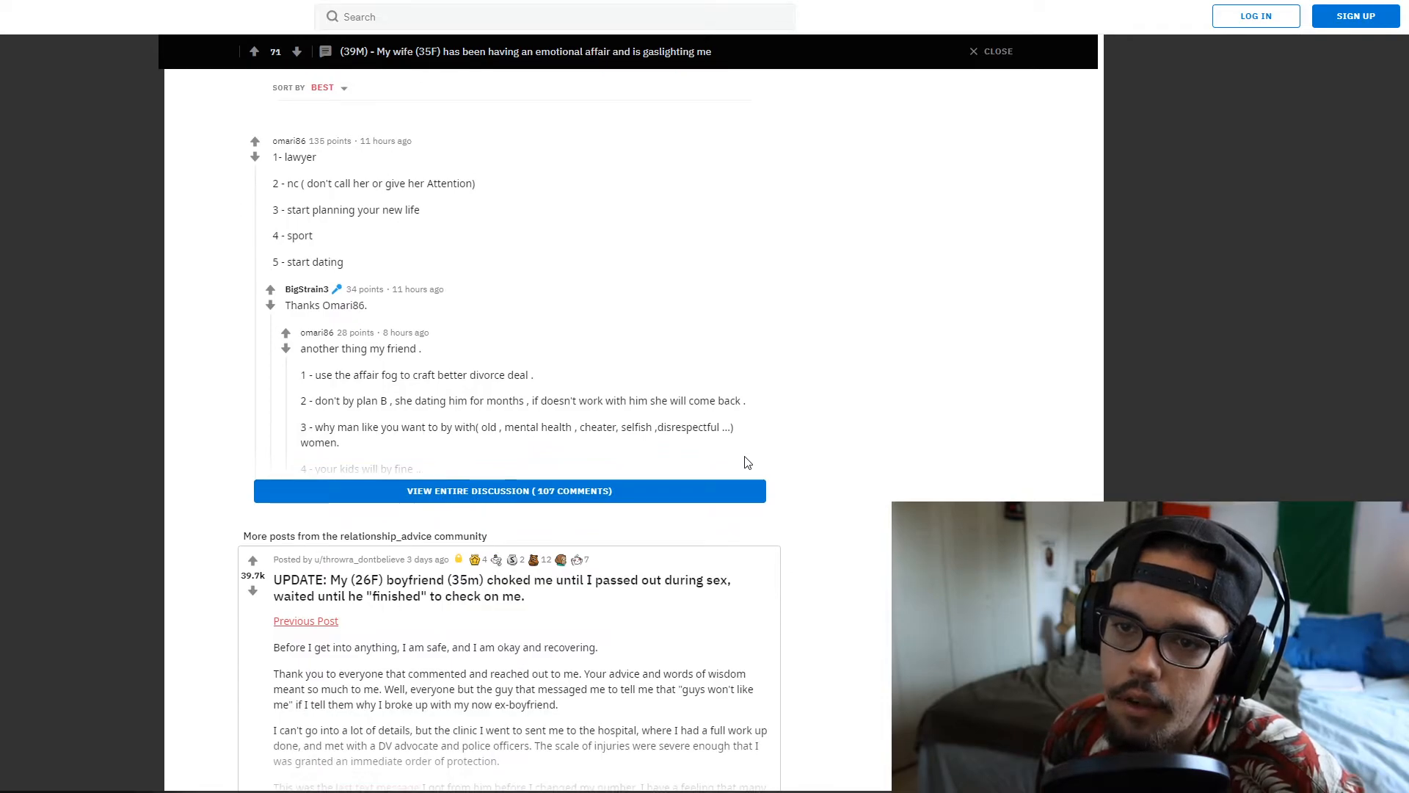
scroll(down, 3)
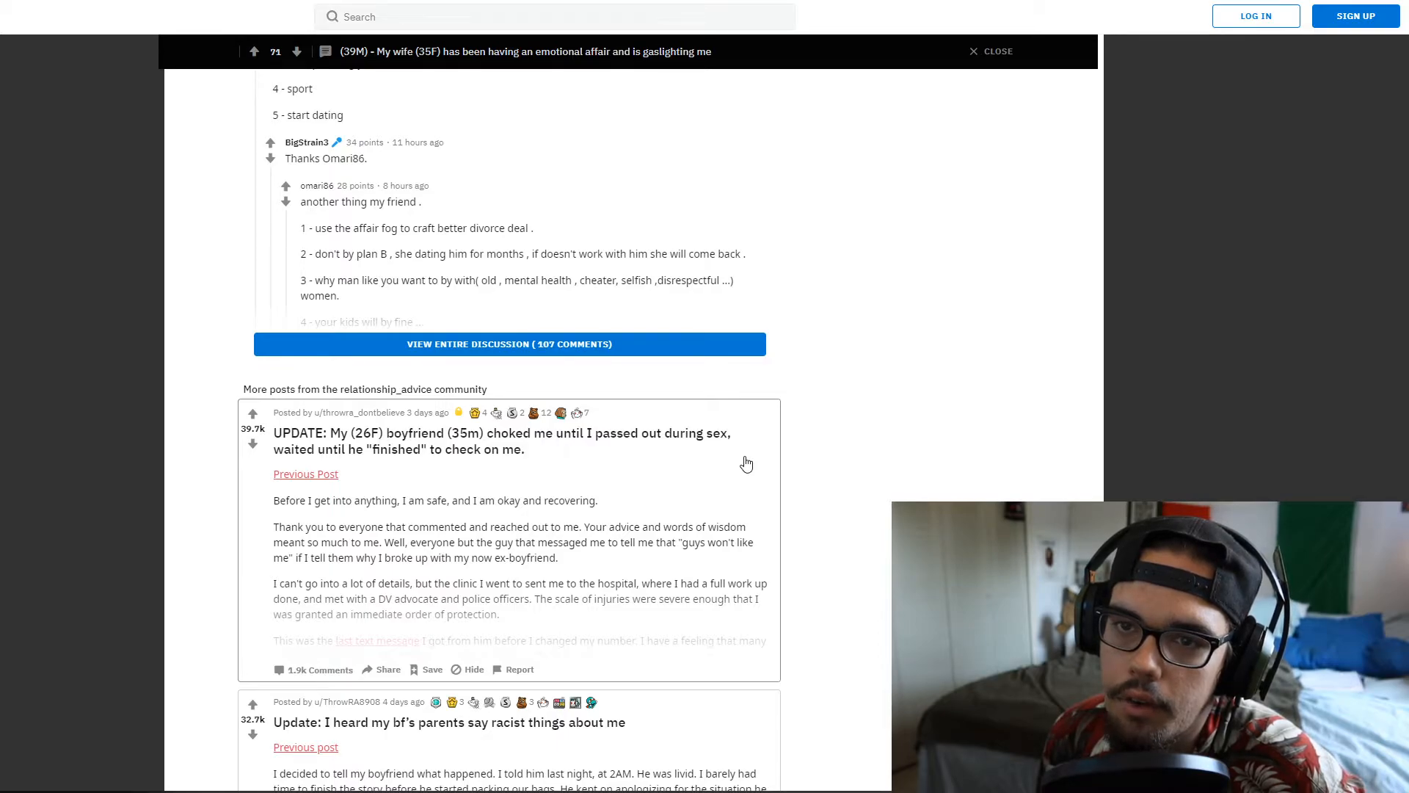
scroll(down, 3)
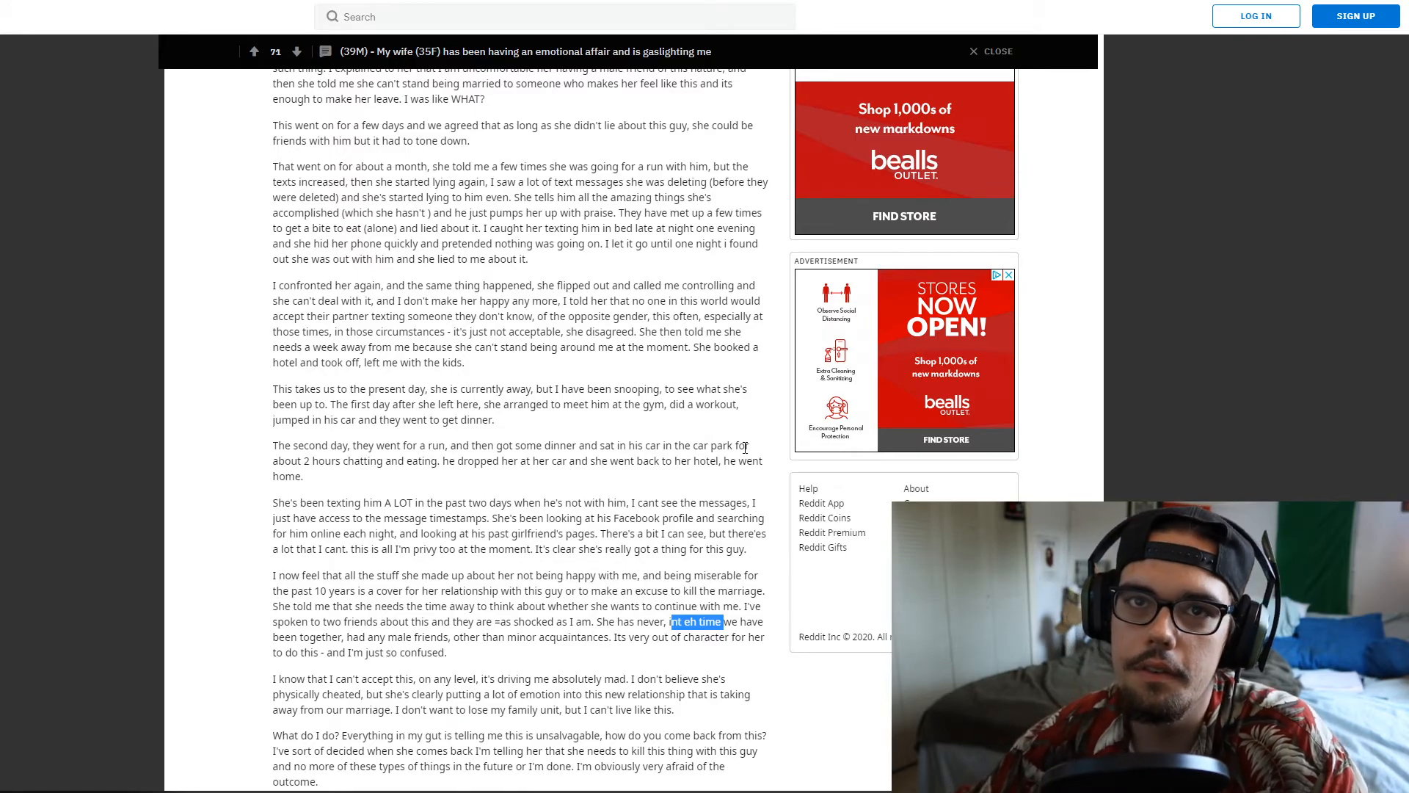
scroll(down, 3)
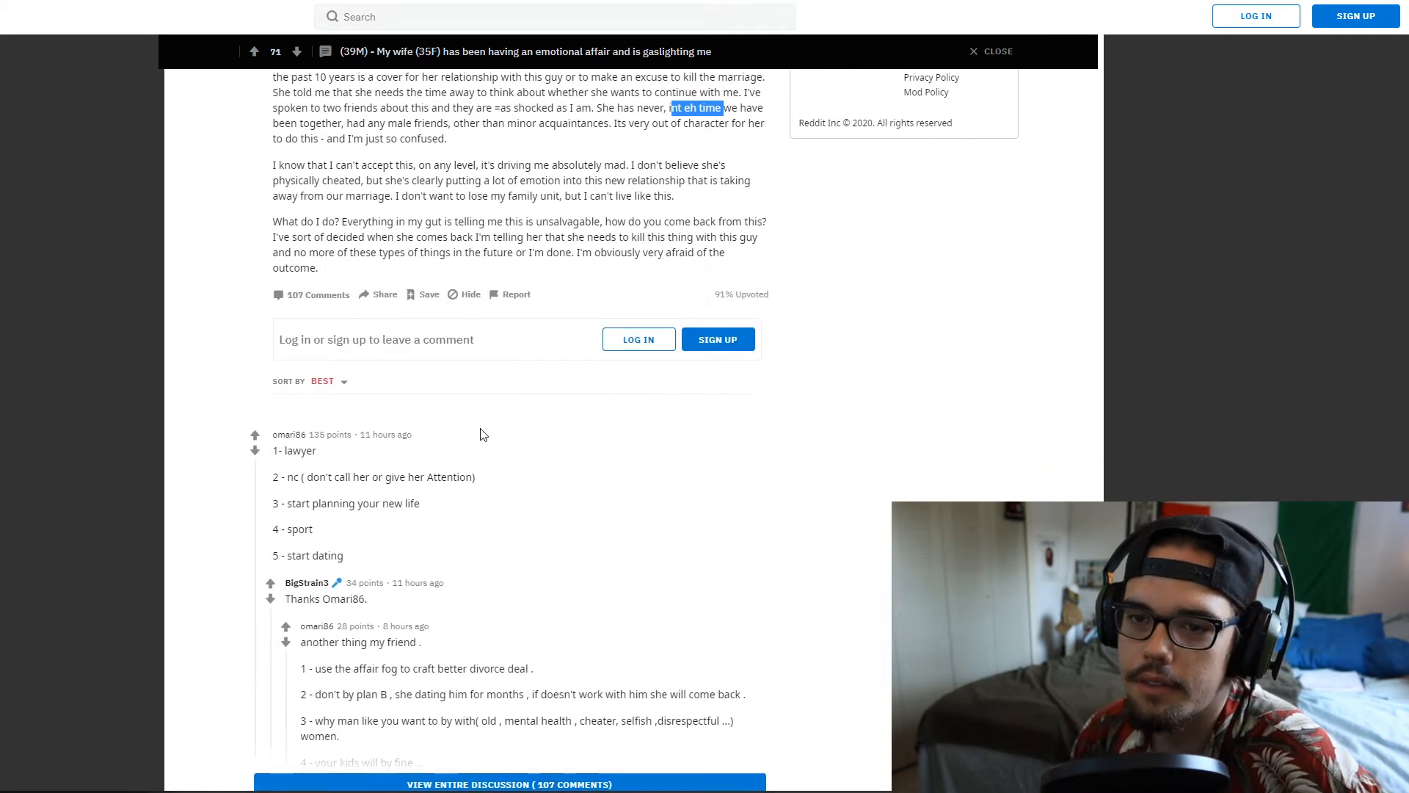
mouse_move(550, 452)
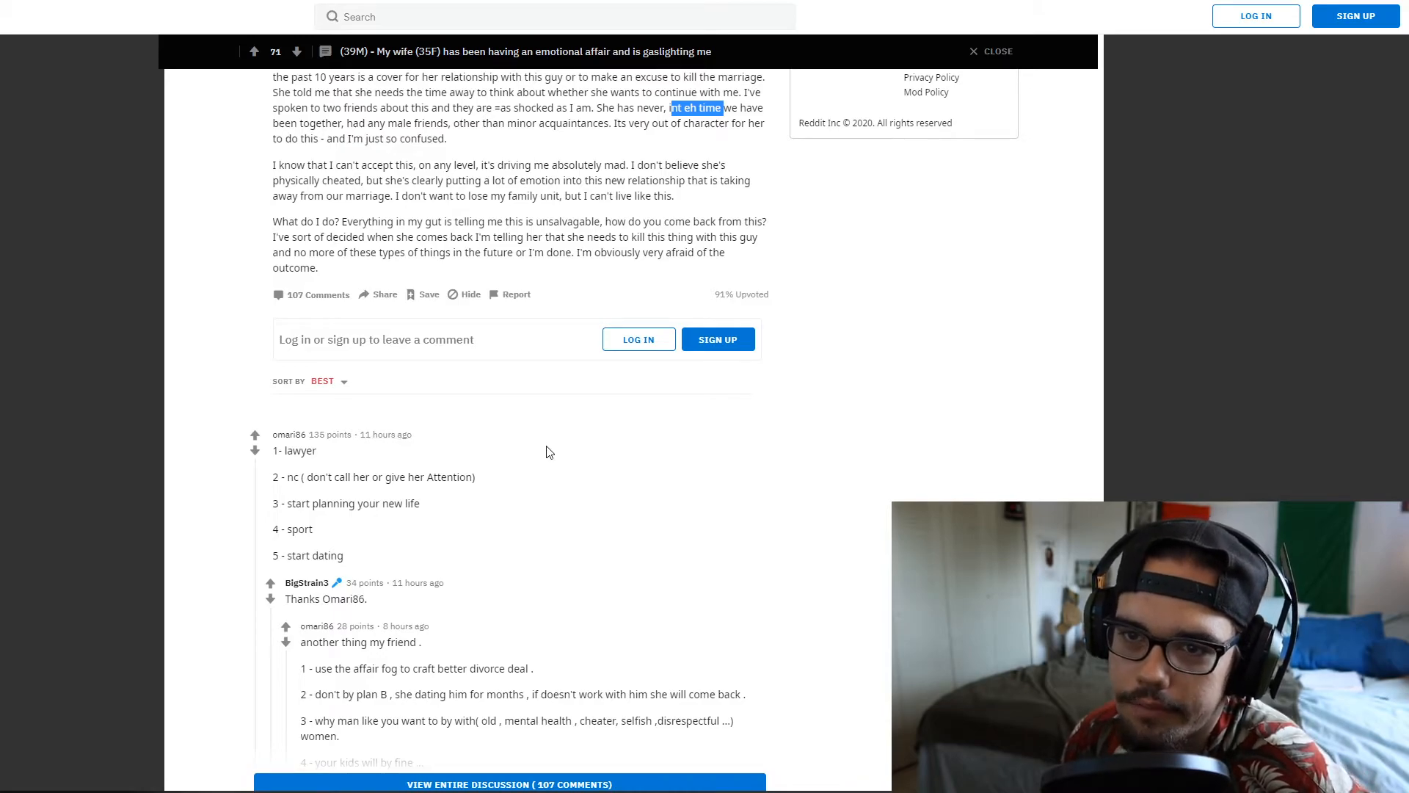